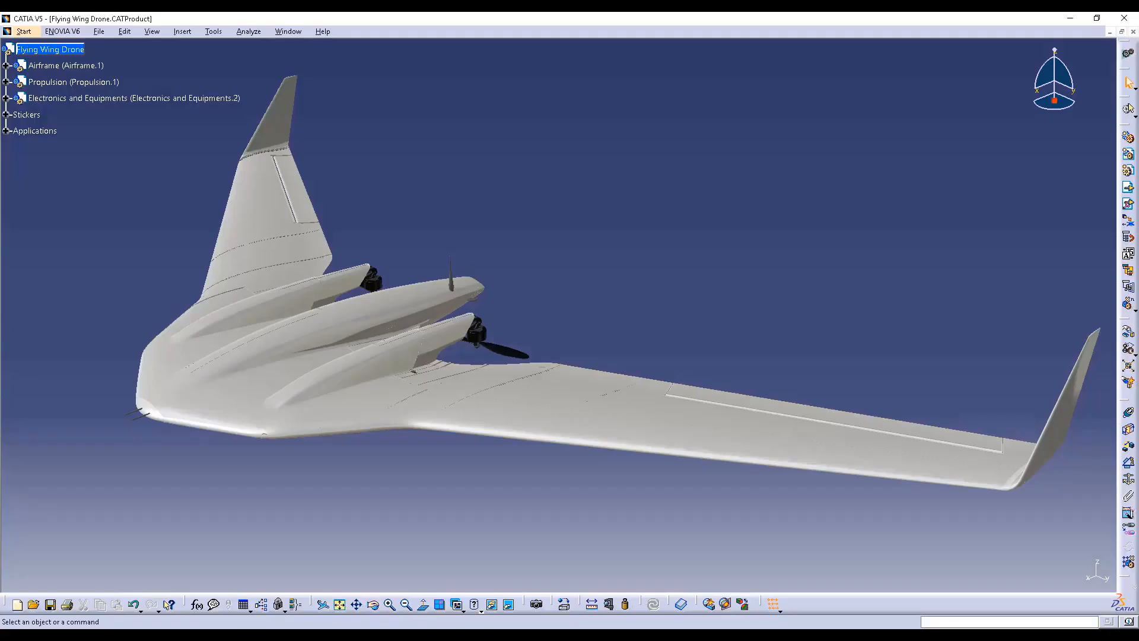
- Bring up the 3DEXPERIENCE sign-in window and enter the account password
{"action": "left_click", "coordinate": [24, 30]}
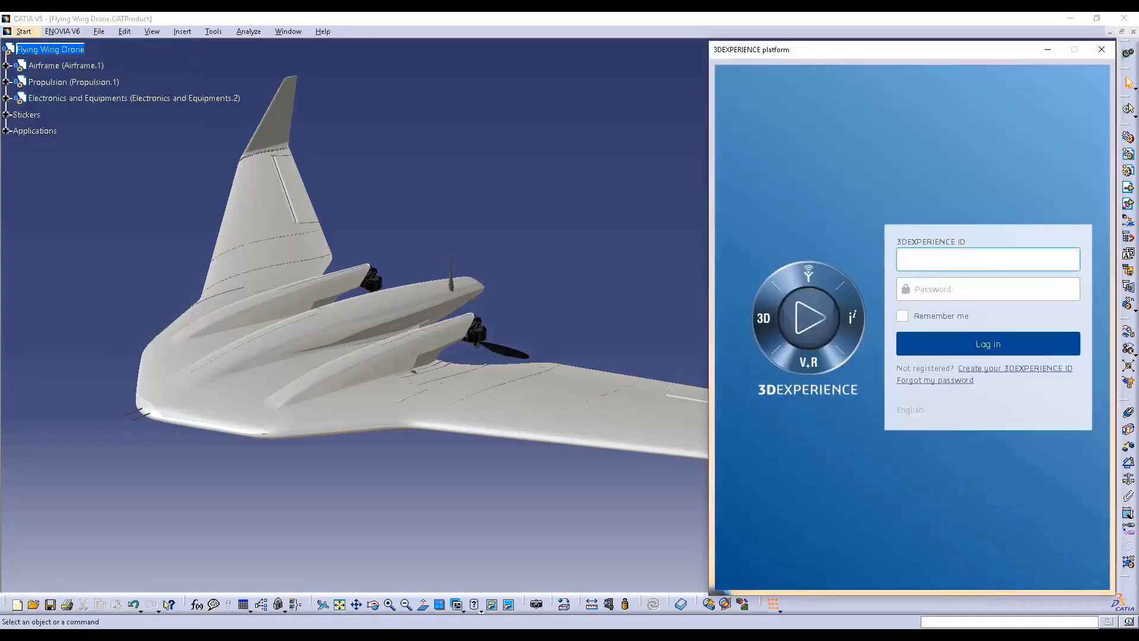
{"action": "type", "text": "password"}
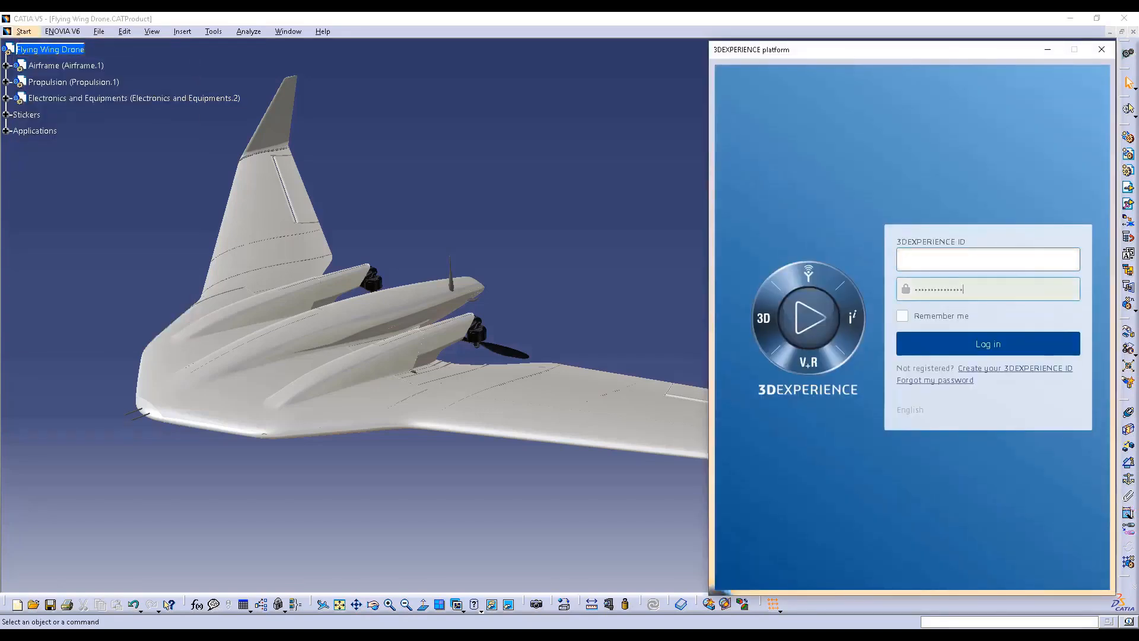
- Log in, dismiss the welcome tour, launch PartSupply from Marketplace and browse its Categories
{"action": "left_click", "coordinate": [986, 344]}
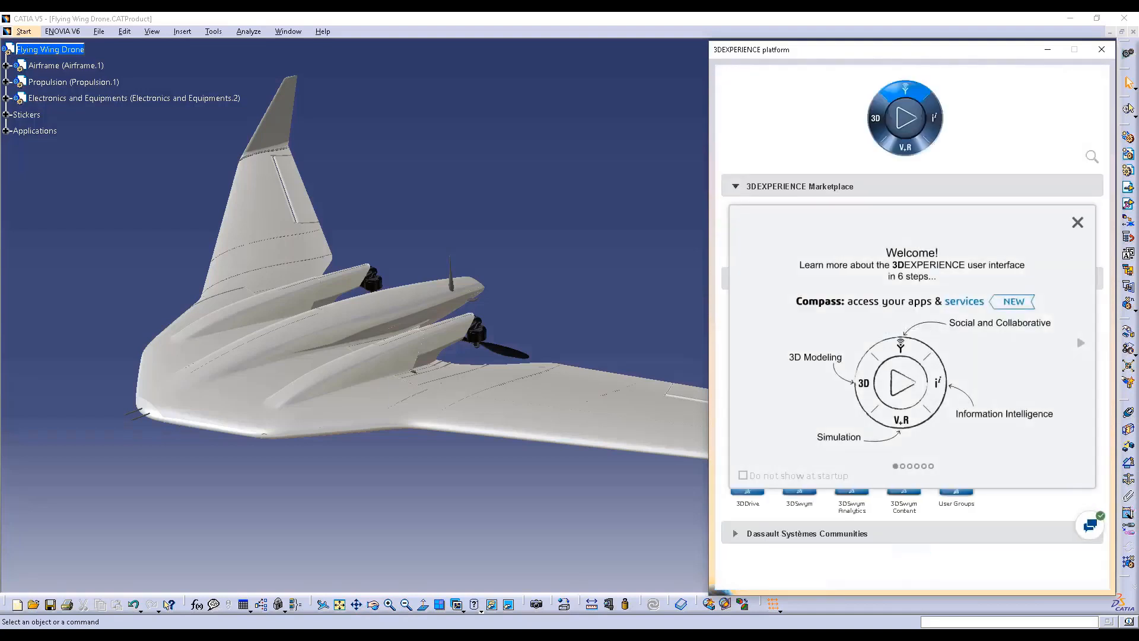
{"action": "left_click", "coordinate": [1077, 222]}
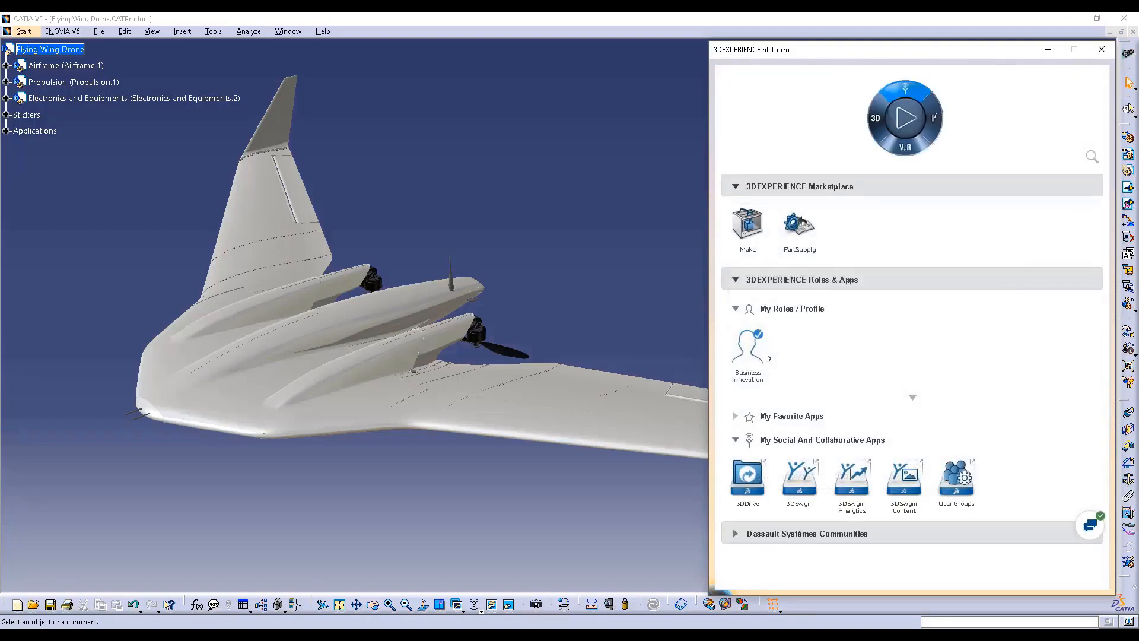
{"action": "mouse_move", "coordinate": [798, 225]}
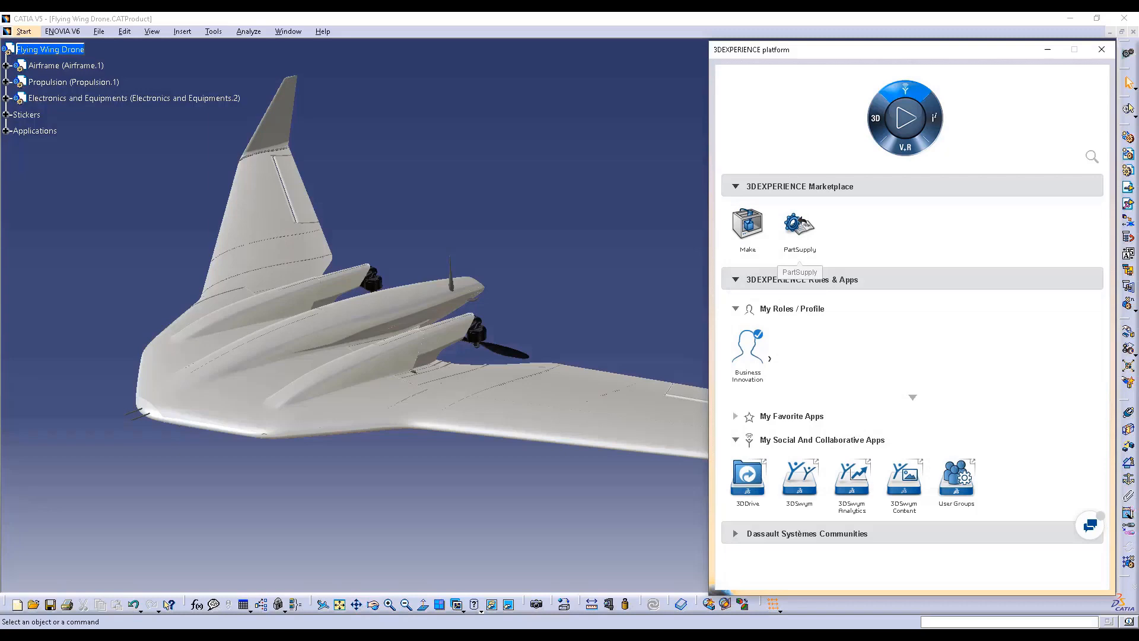
{"action": "left_click", "coordinate": [799, 227]}
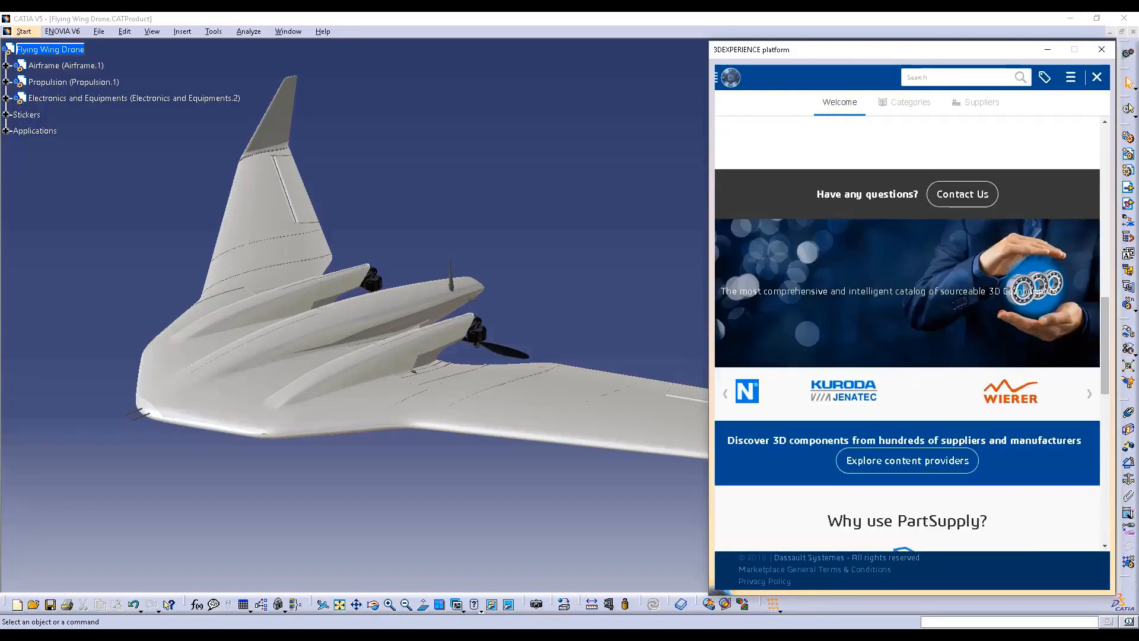
{"action": "scroll", "scroll_direction": "down", "scroll_amount": 3}
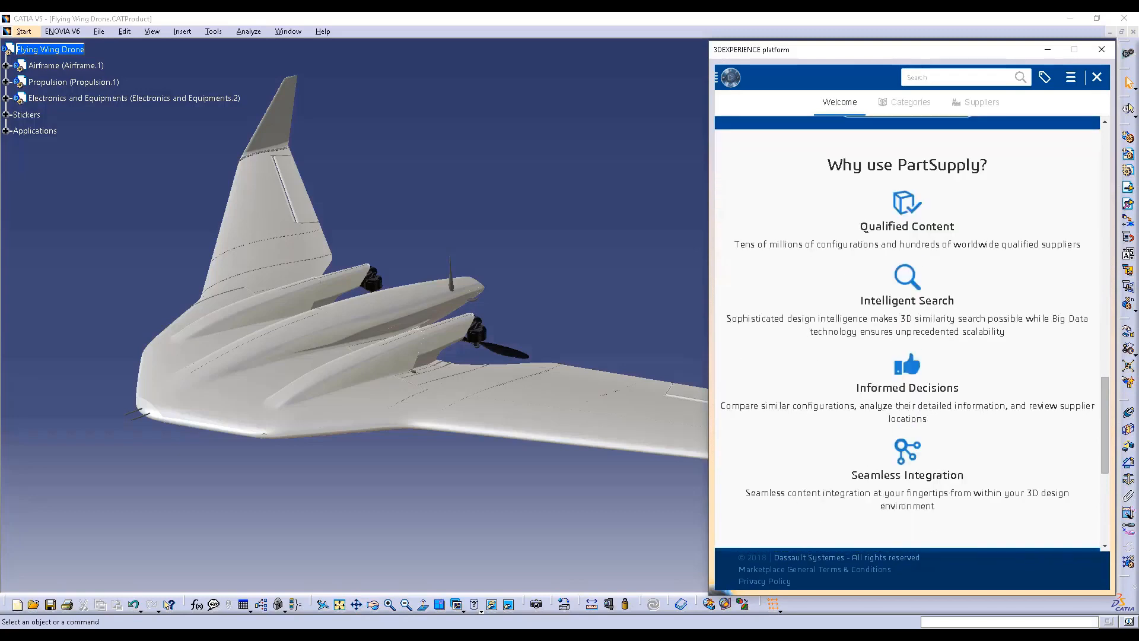
{"action": "left_click", "coordinate": [911, 102]}
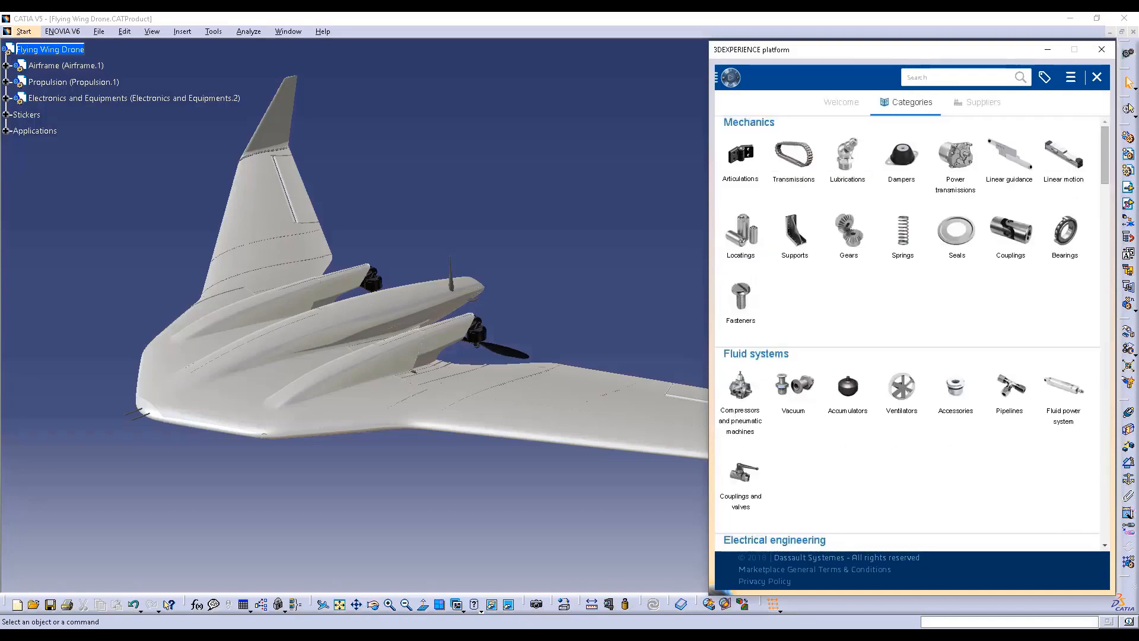
- Search Fasteners for 'hexagonal nut', keep the leading French supplier, and view the 64623 nut's details
{"action": "left_click", "coordinate": [739, 302]}
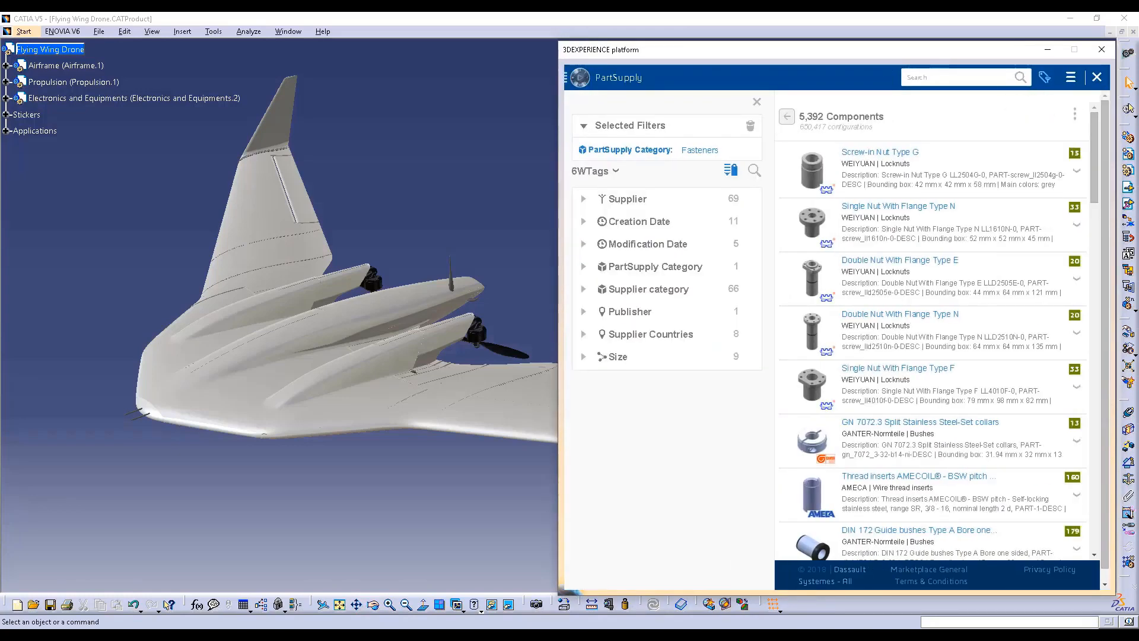
{"action": "mouse_move", "coordinate": [646, 333]}
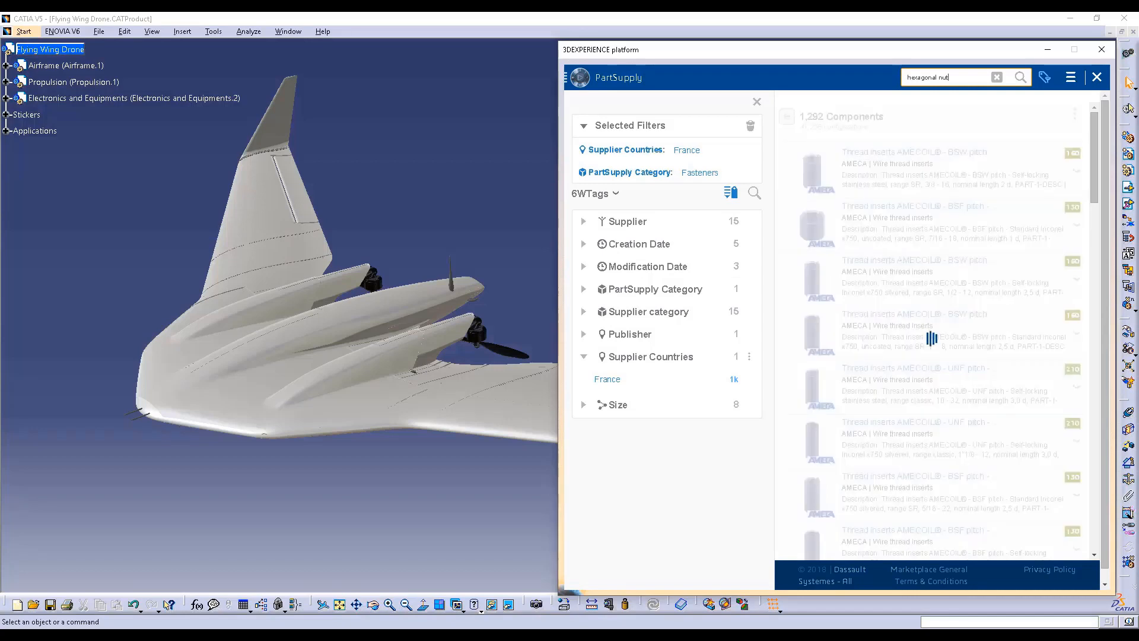
{"action": "left_click", "coordinate": [1020, 77]}
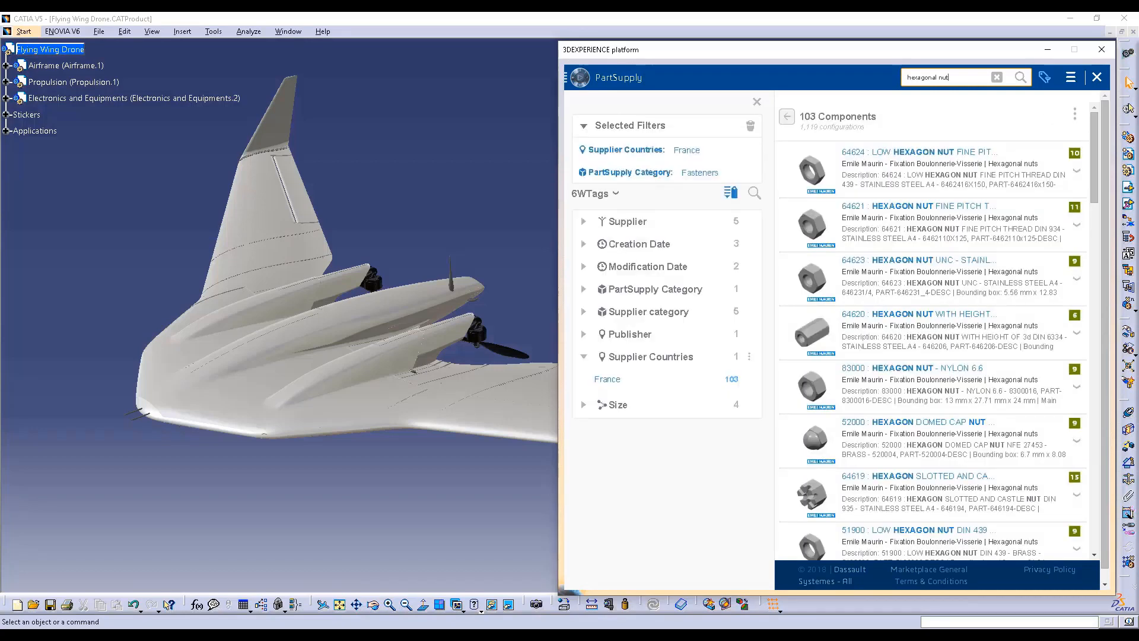
{"action": "left_click", "coordinate": [583, 221]}
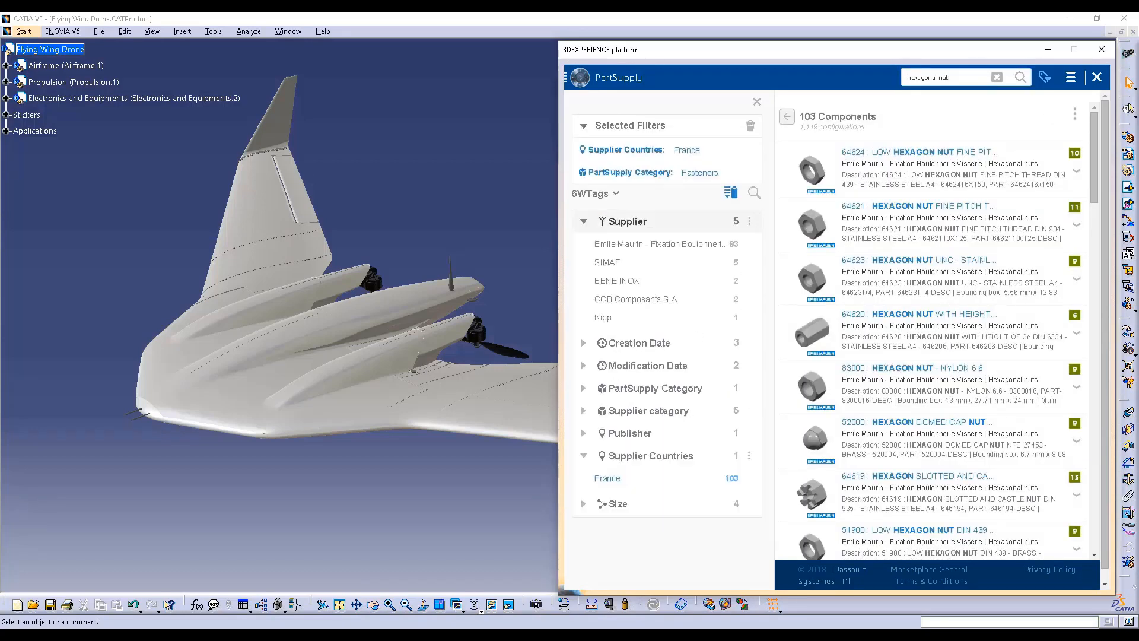
{"action": "left_click", "coordinate": [659, 243]}
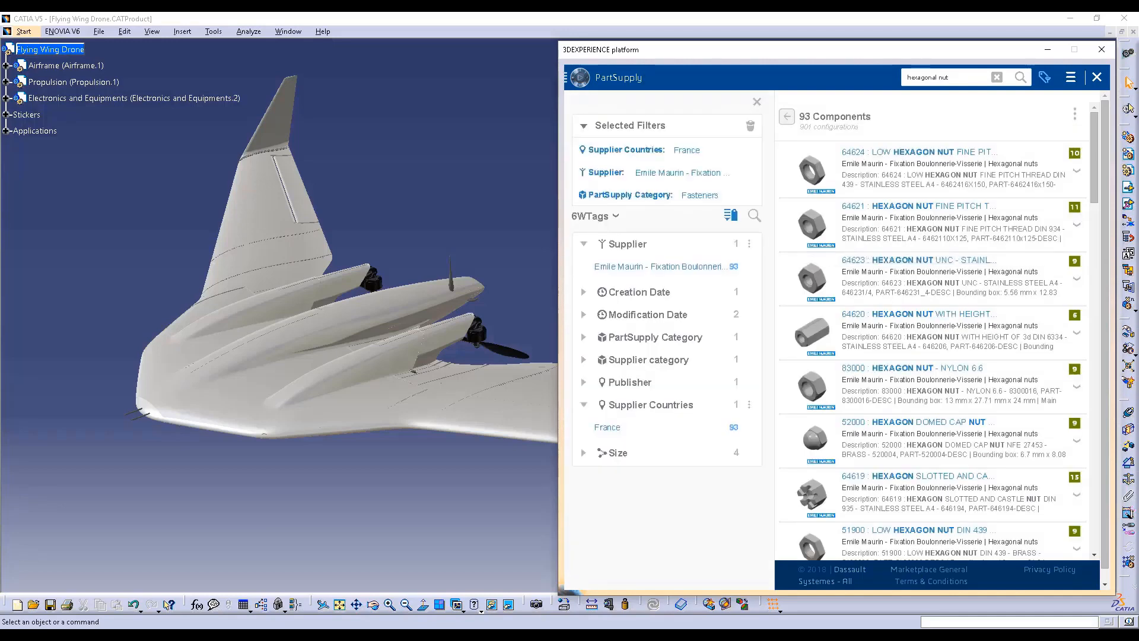
{"action": "left_click", "coordinate": [917, 259]}
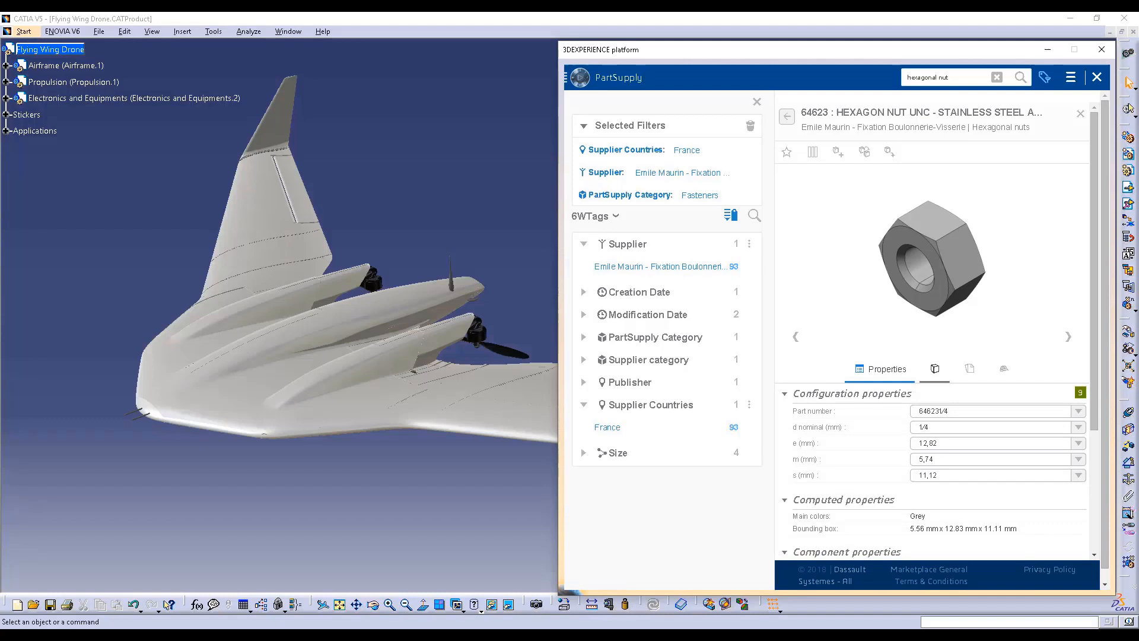
{"action": "left_click", "coordinate": [926, 367]}
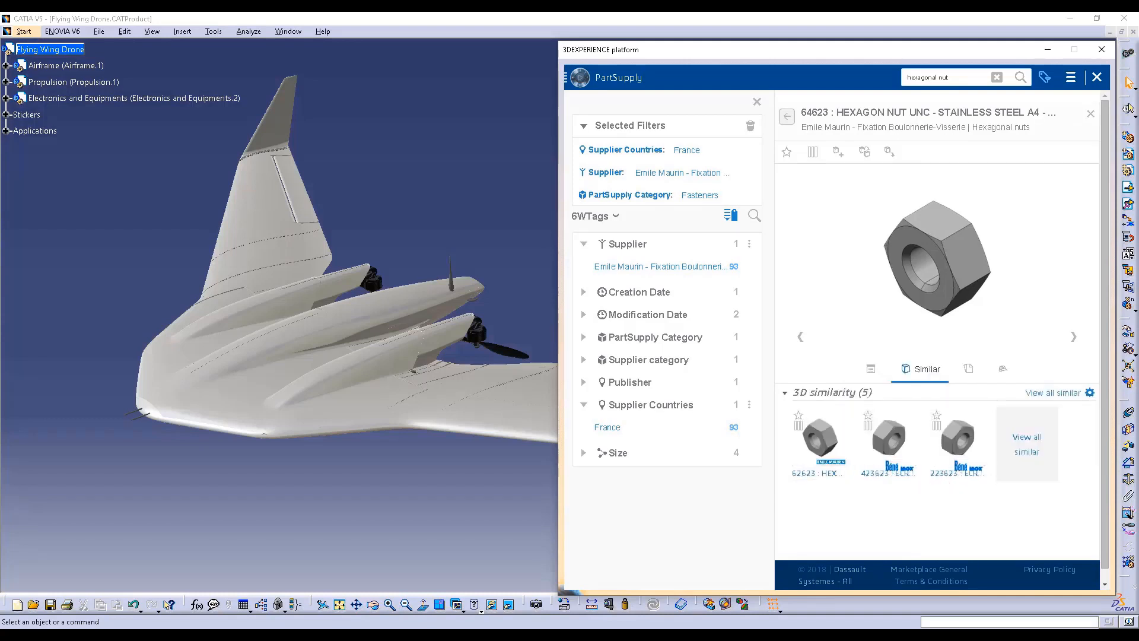
{"action": "left_click", "coordinate": [879, 367]}
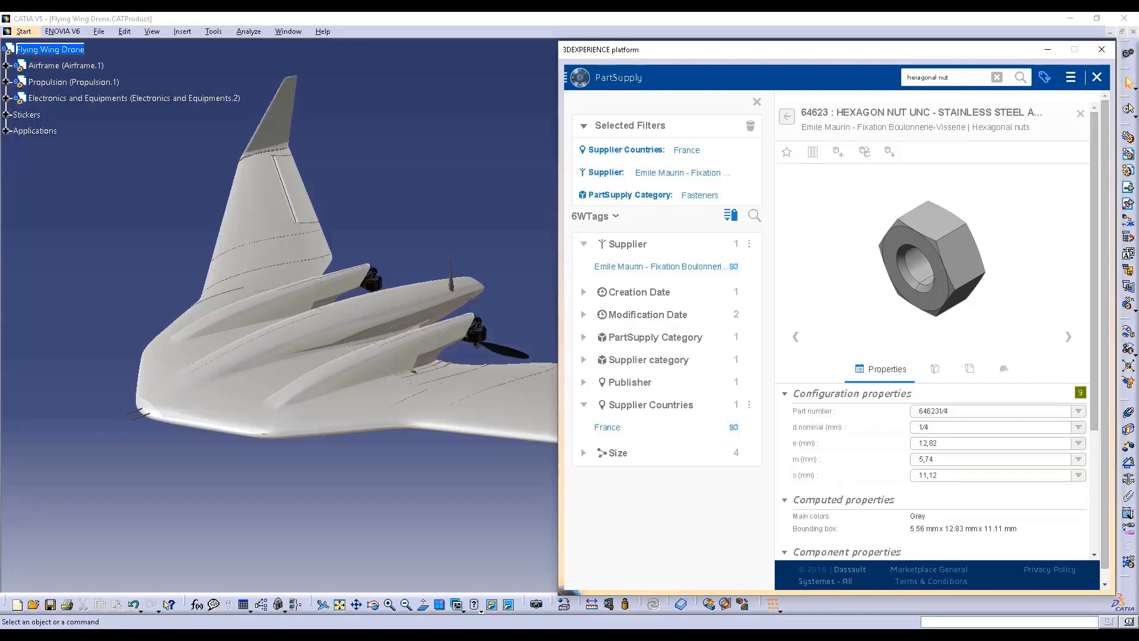
{"action": "scroll", "scroll_direction": "down", "scroll_amount": 3}
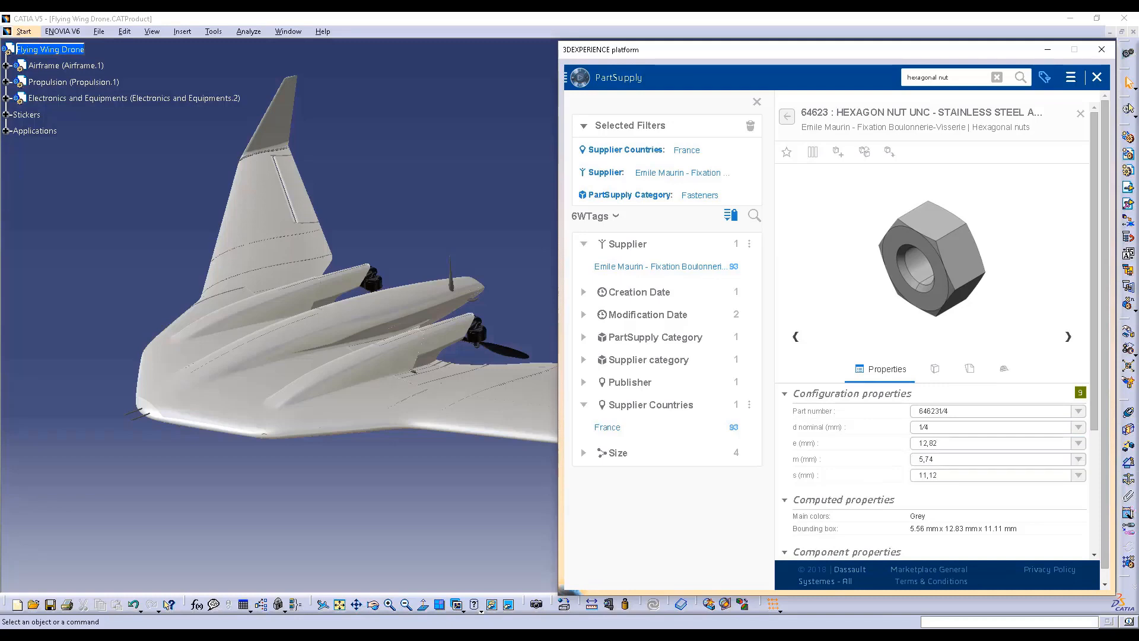
{"action": "left_click", "coordinate": [70, 81]}
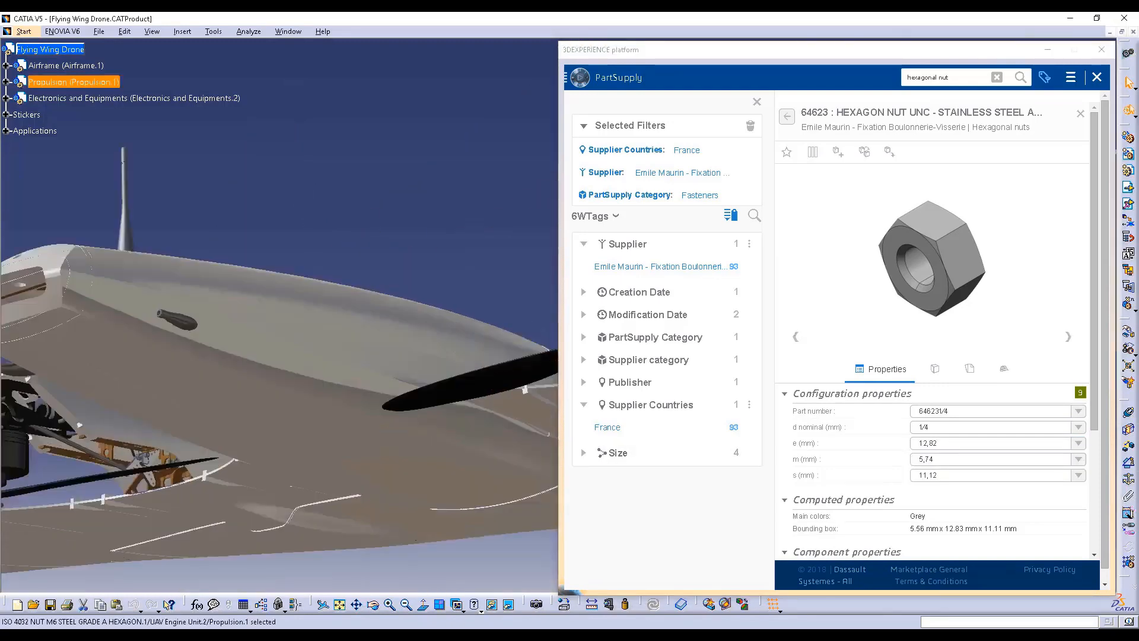
- Insert the 64623 nut into the second engine unit, seated on the propeller shaft end
{"action": "left_click", "coordinate": [889, 152]}
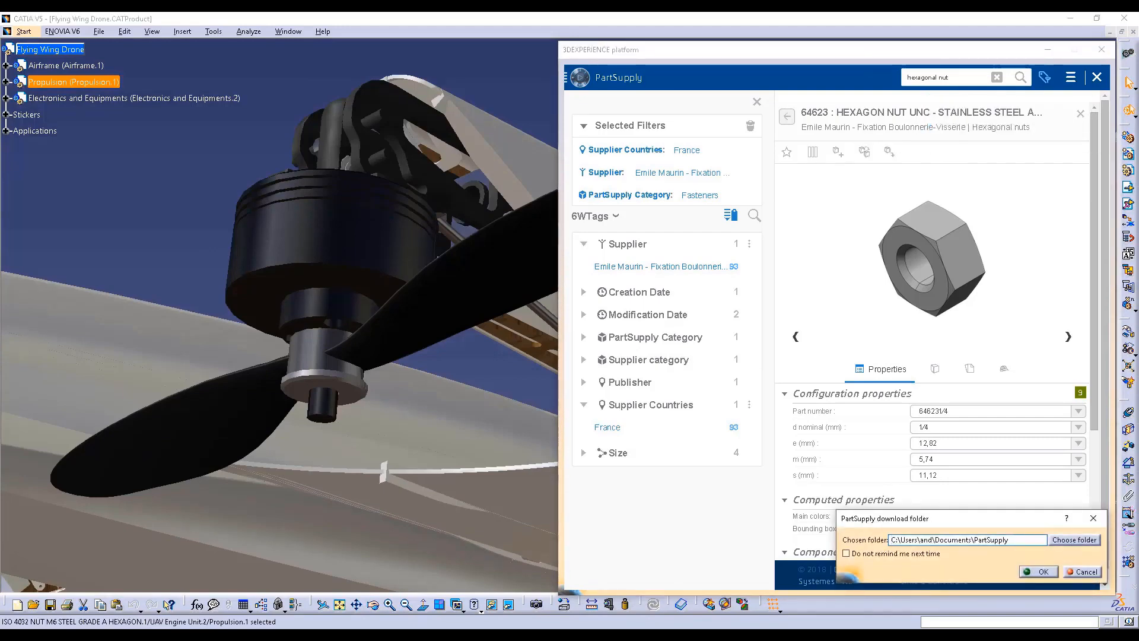
{"action": "left_click", "coordinate": [1037, 571]}
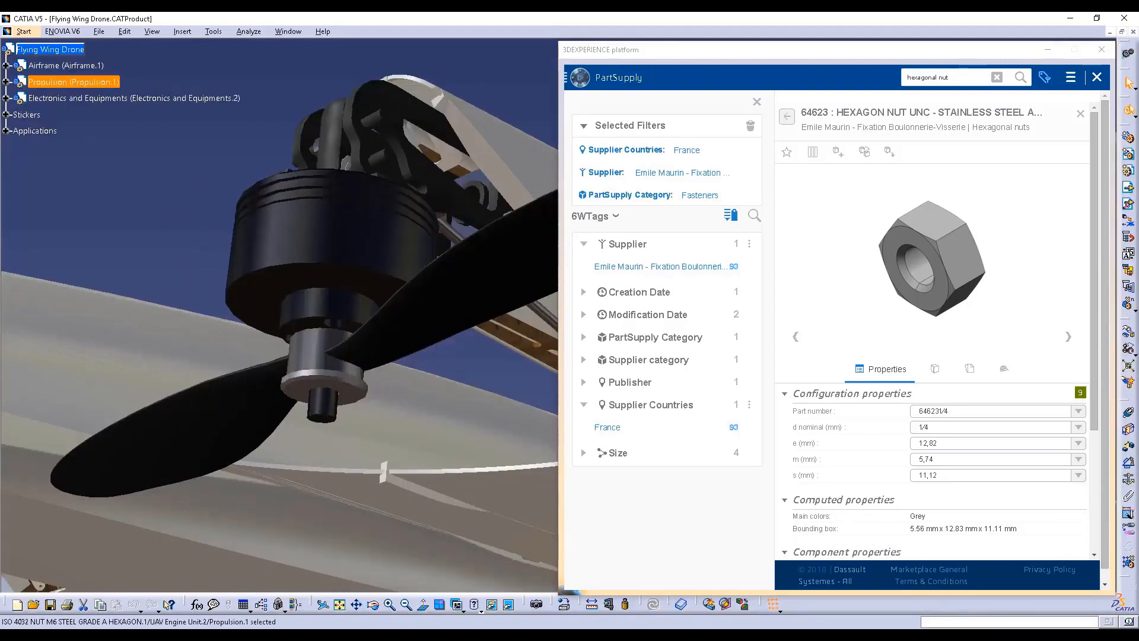
{"action": "left_click", "coordinate": [837, 150]}
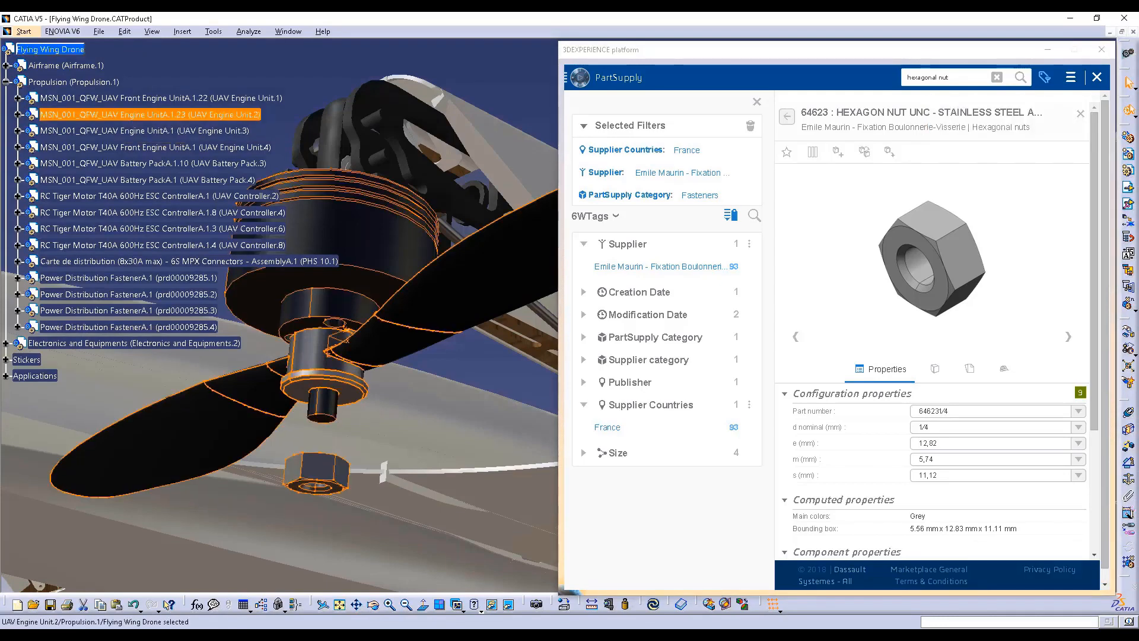
{"action": "left_click", "coordinate": [20, 114]}
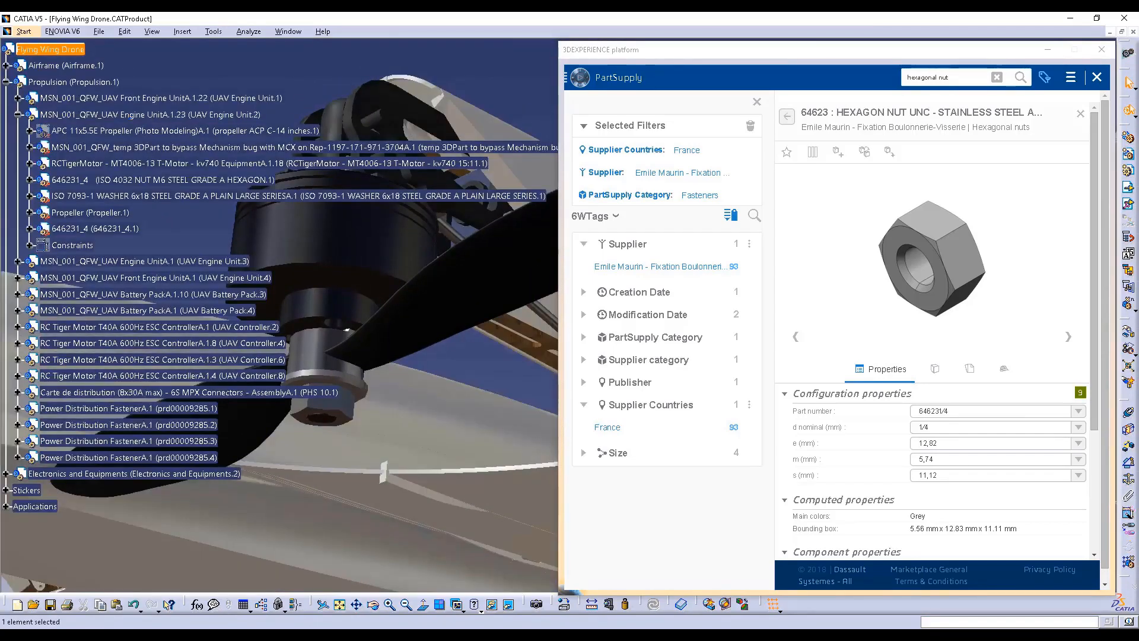
- Collapse the assembly tree to its top level and close the PartSupply catalog window
{"action": "left_click", "coordinate": [7, 81]}
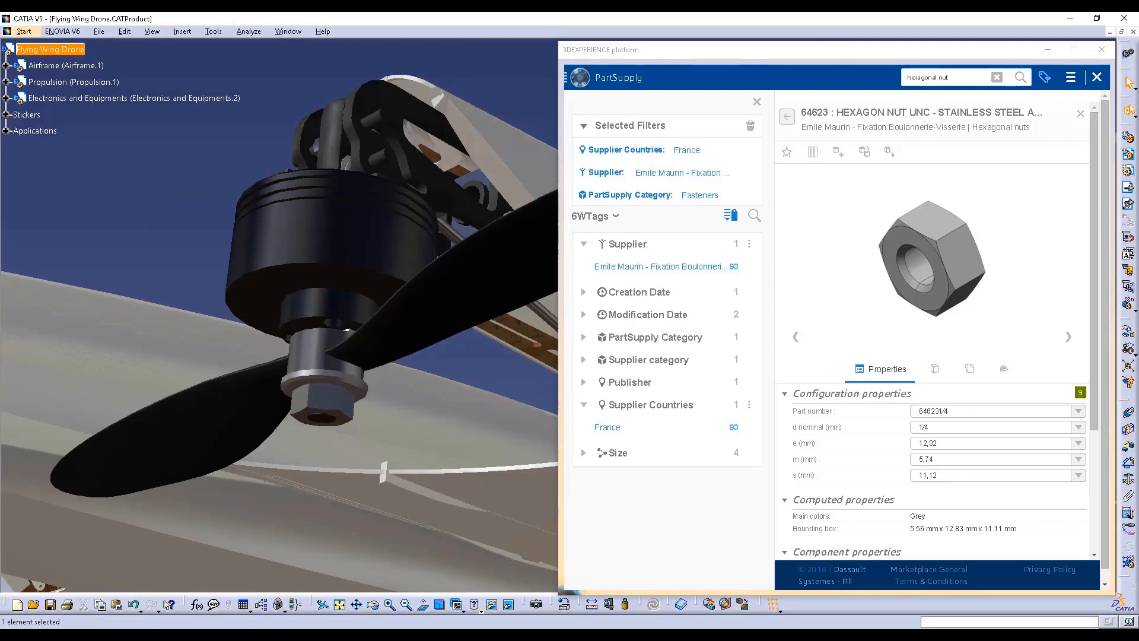
{"action": "left_click", "coordinate": [1096, 77]}
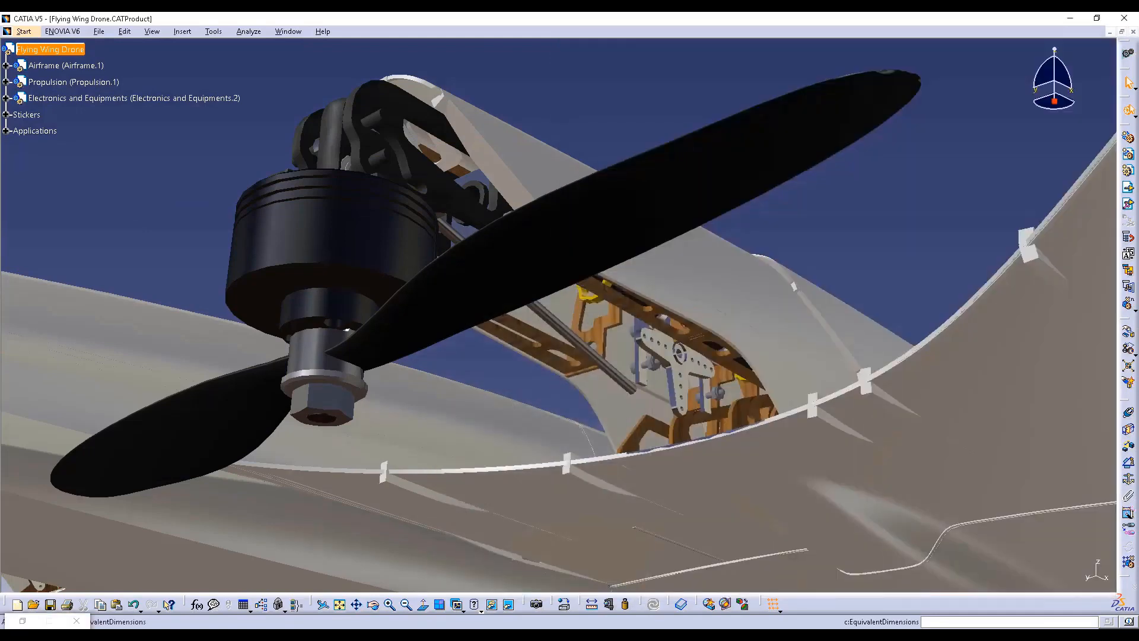
- Hide the airframe panel and start Replace Component on an engine mount bolt
{"action": "right_click", "coordinate": [66, 66]}
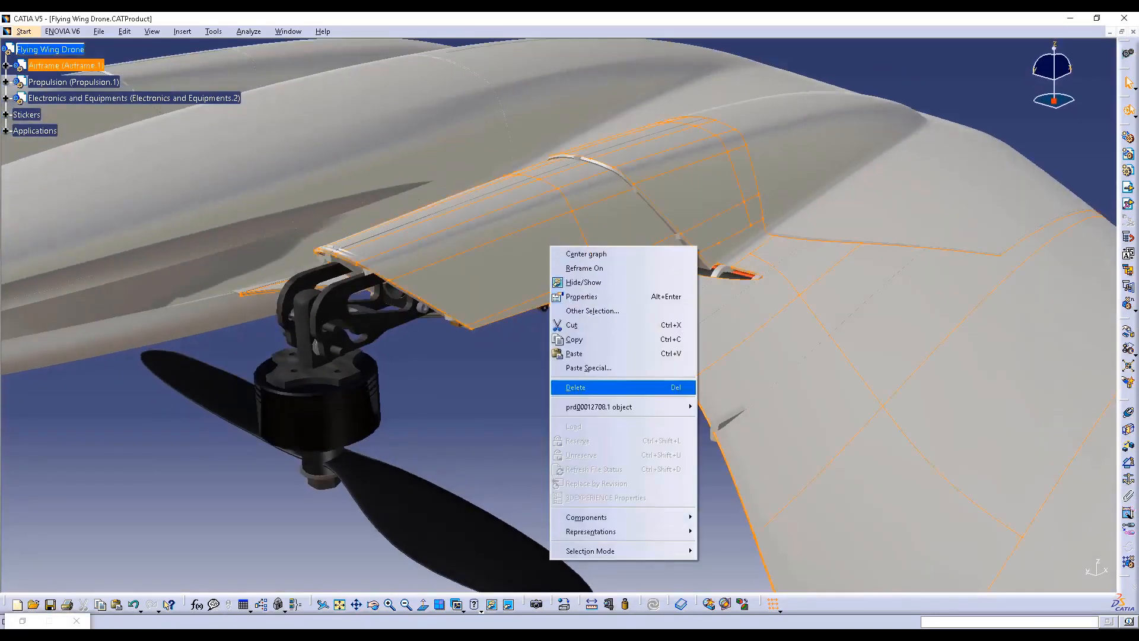
{"action": "left_click", "coordinate": [582, 282]}
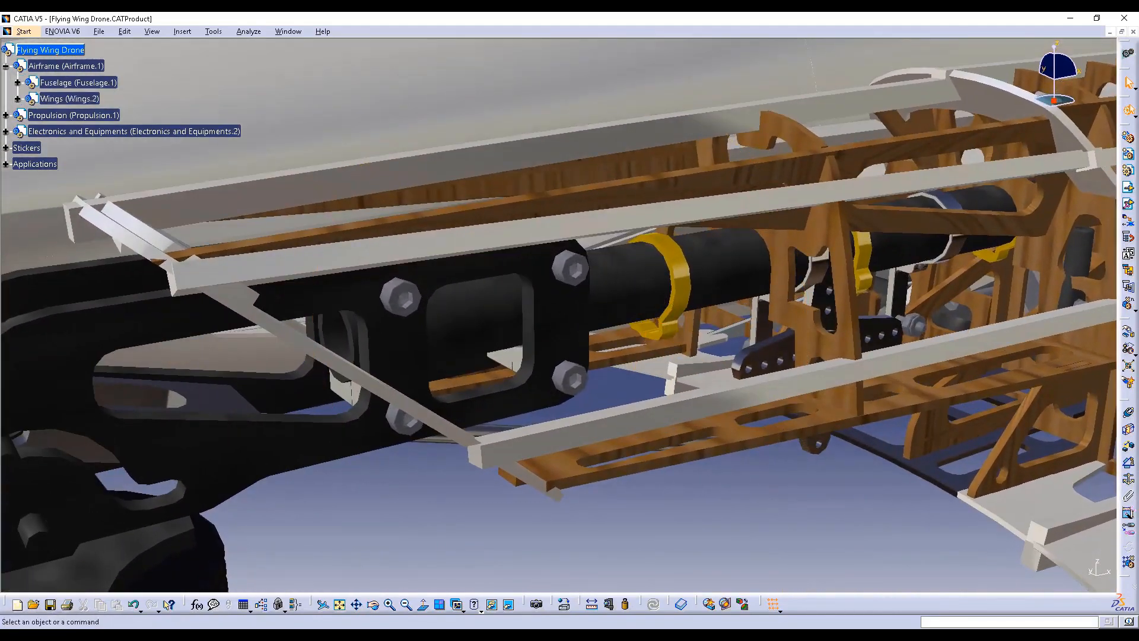
{"action": "left_click", "coordinate": [399, 298]}
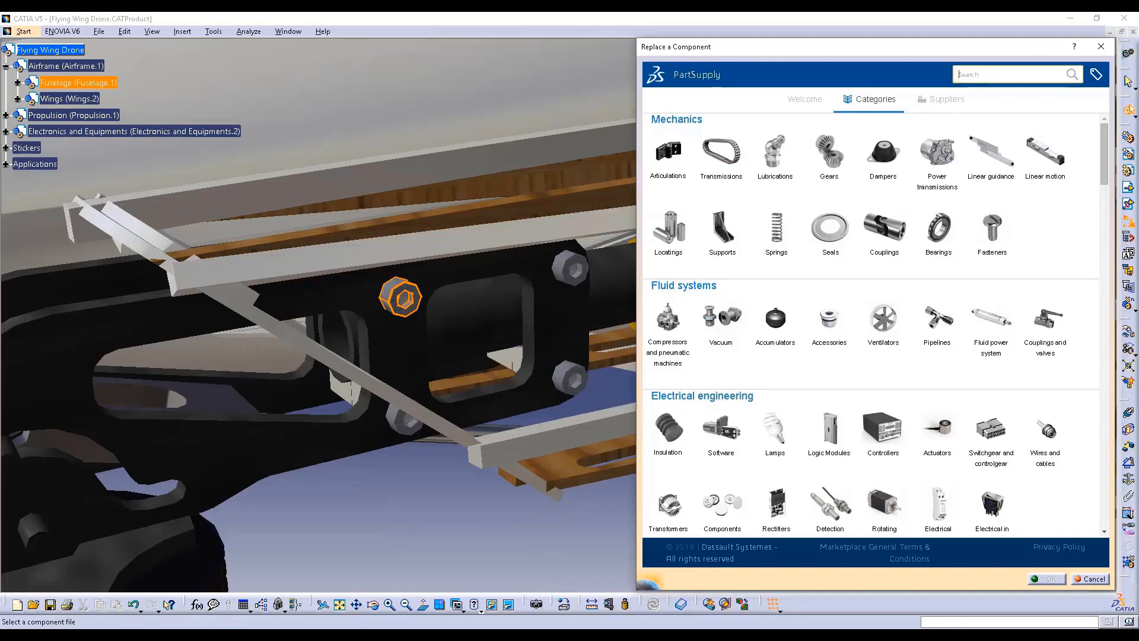
- Search 'bolt' and narrow the results to the Emile Maurin supplier's 244 components
{"action": "type", "text": "bolt"}
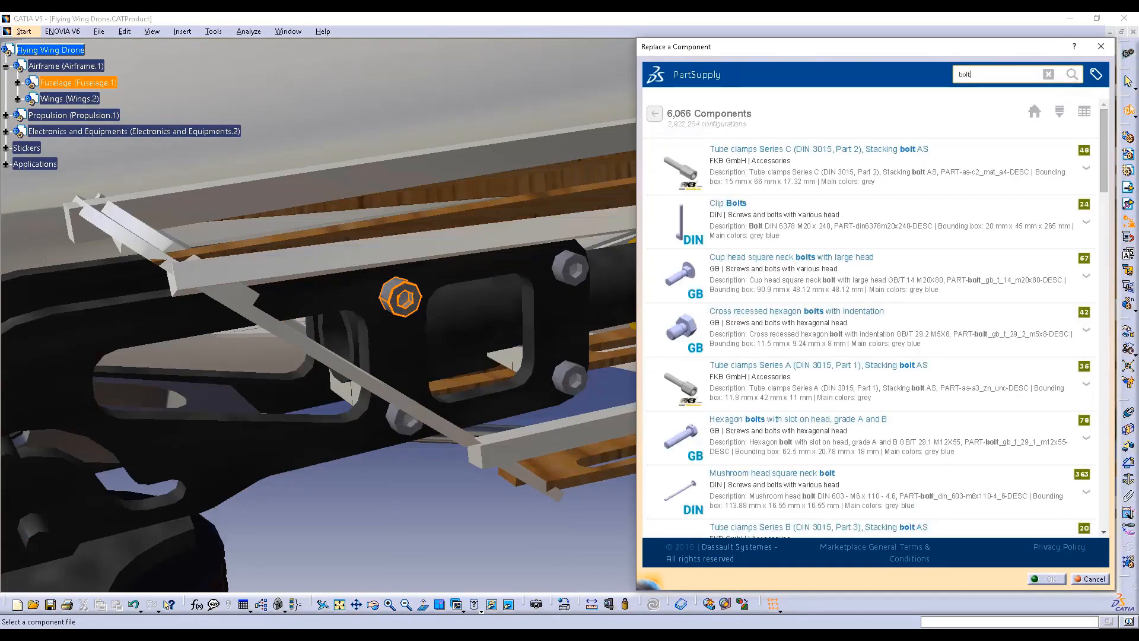
{"action": "left_click", "coordinate": [1096, 74]}
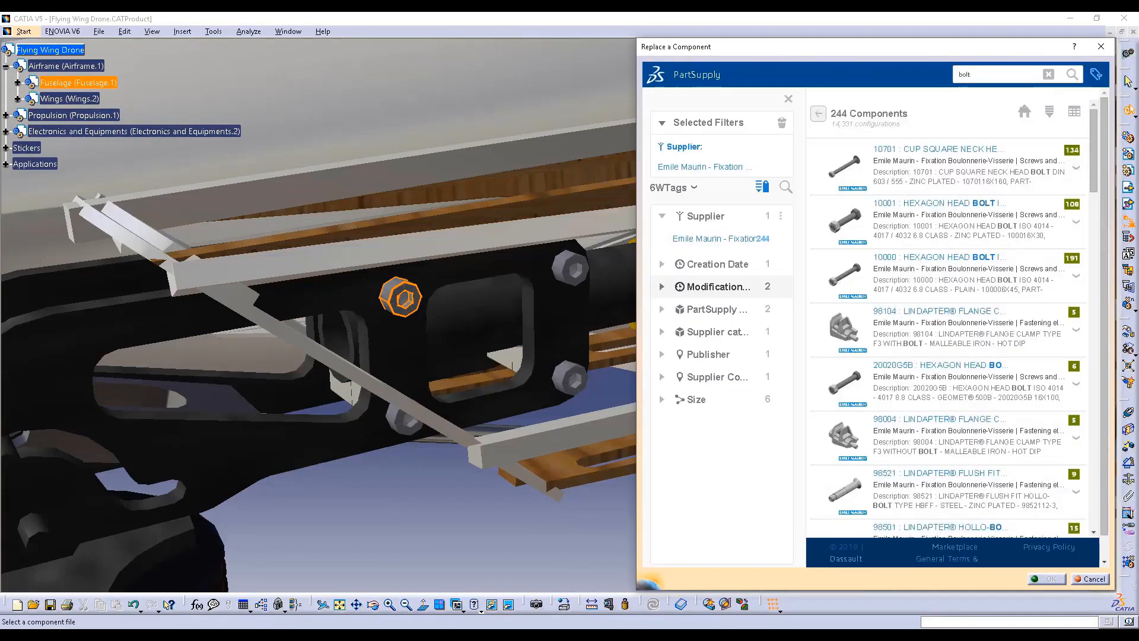
{"action": "scroll", "scroll_direction": "down", "scroll_amount": 3}
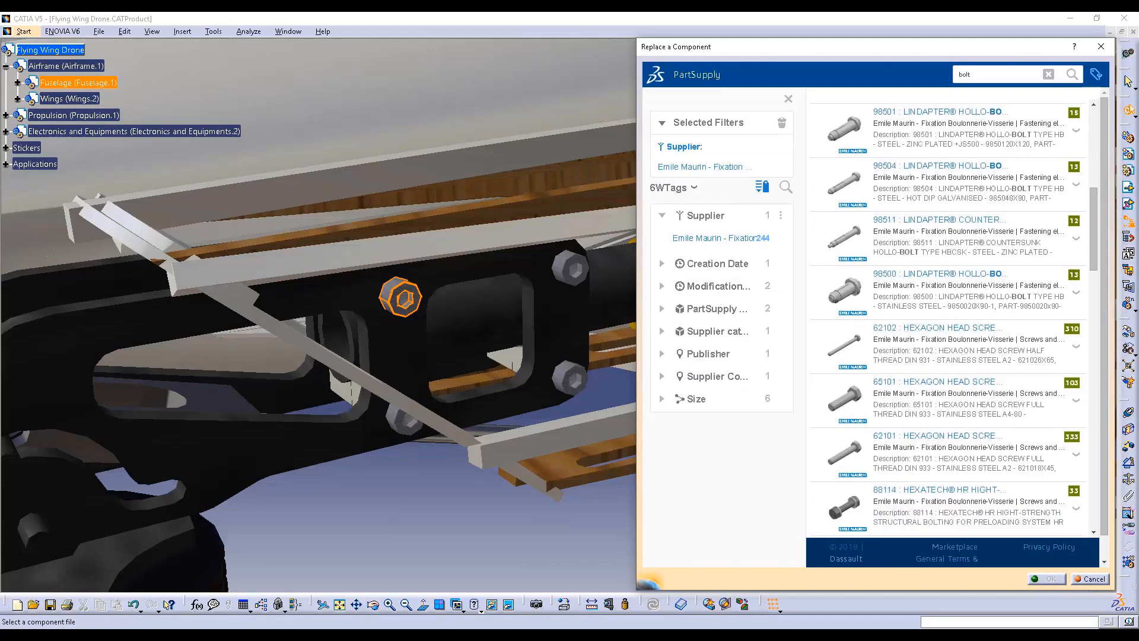